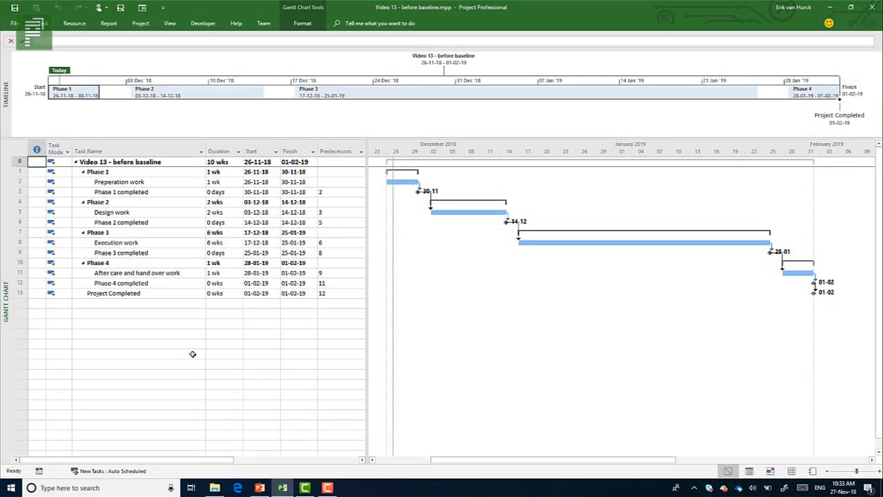
mouse_move(189, 353)
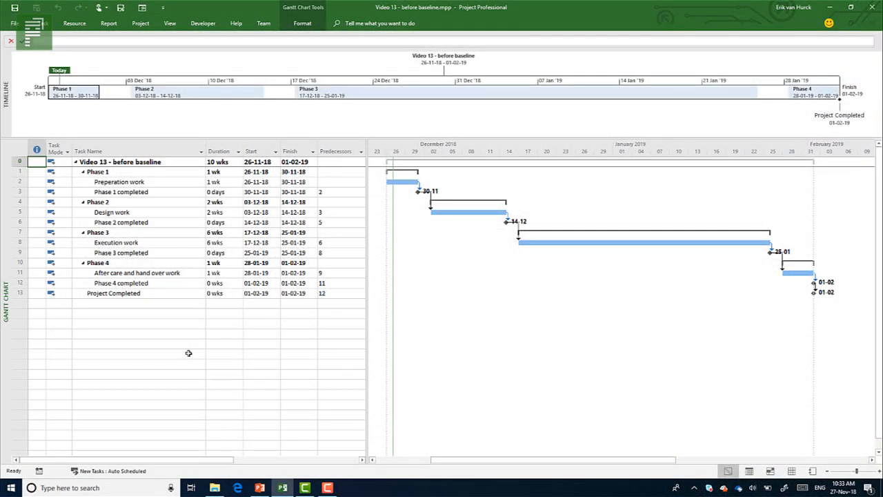
mouse_move(190, 293)
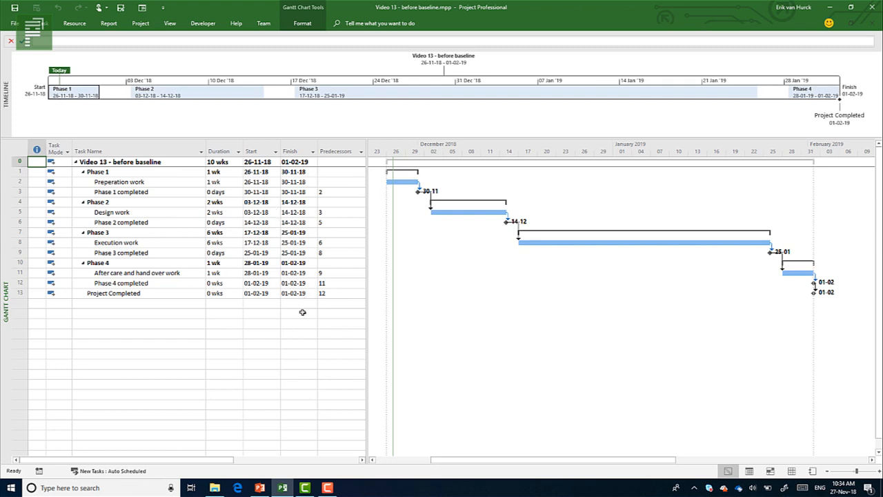
mouse_move(296, 310)
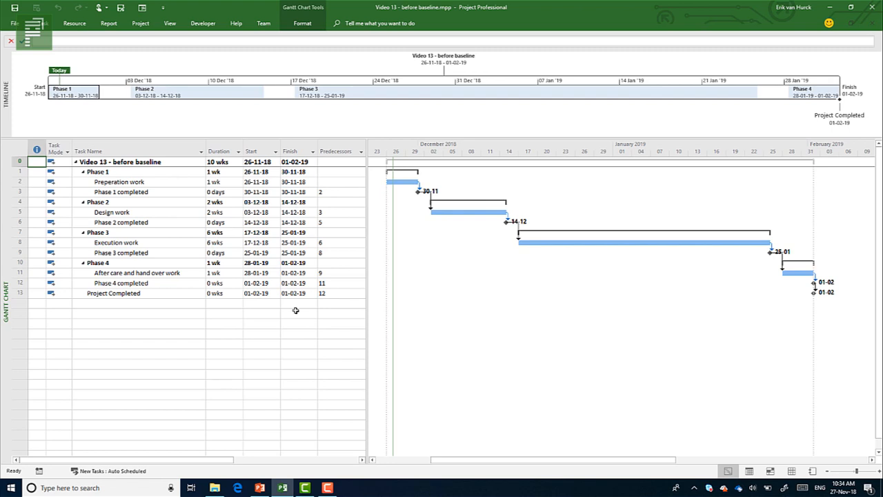
mouse_move(343, 301)
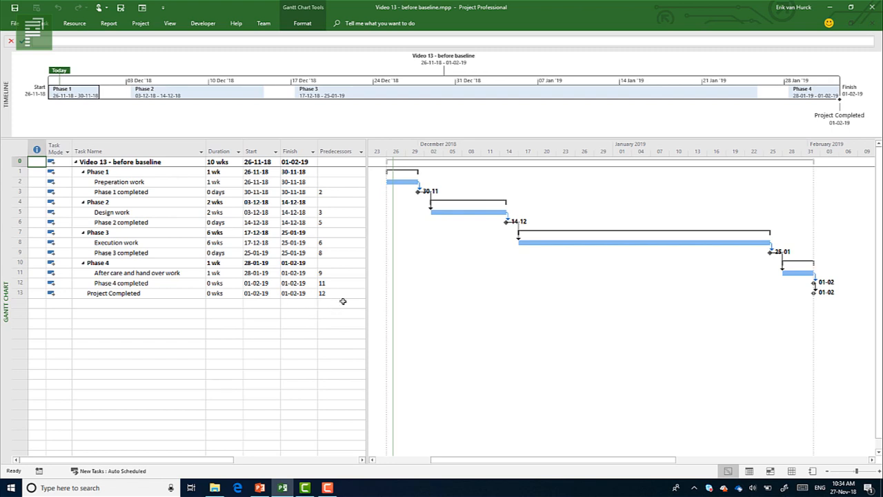
- Insert Baseline Start and Baseline Finish columns into the Gantt table, both reading NA
click(336, 151)
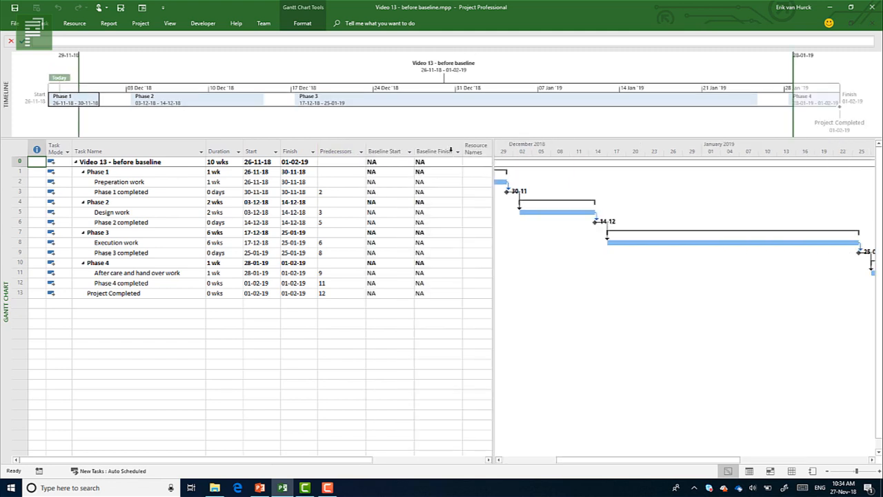
click(384, 150)
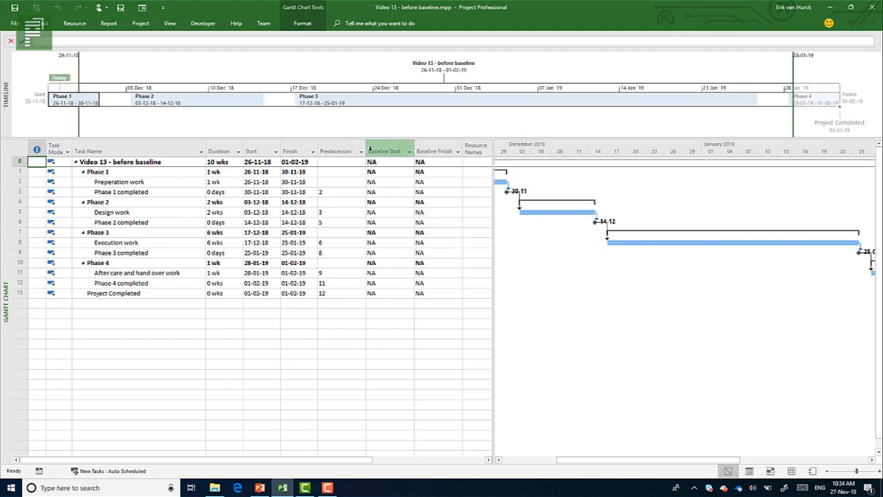
click(384, 151)
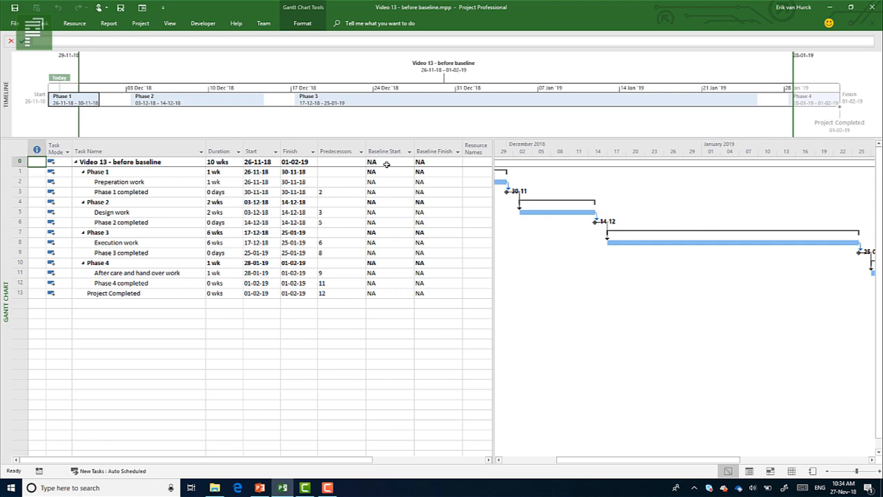
mouse_move(436, 173)
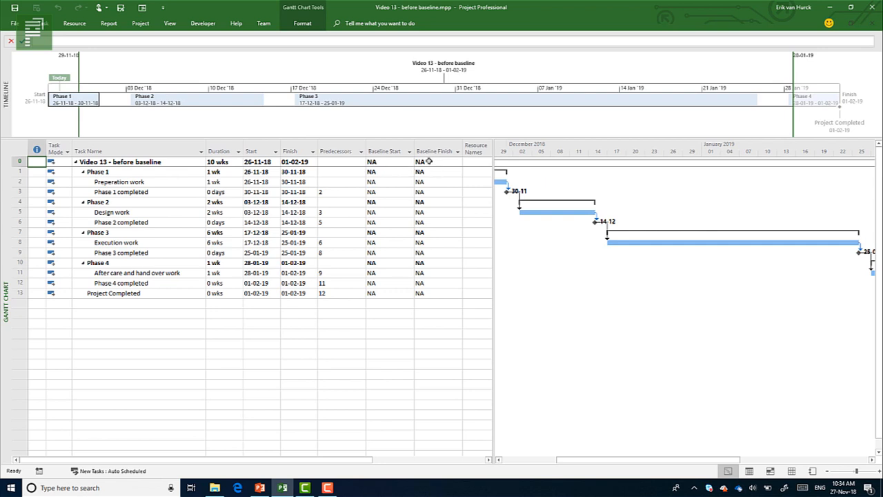
mouse_move(427, 181)
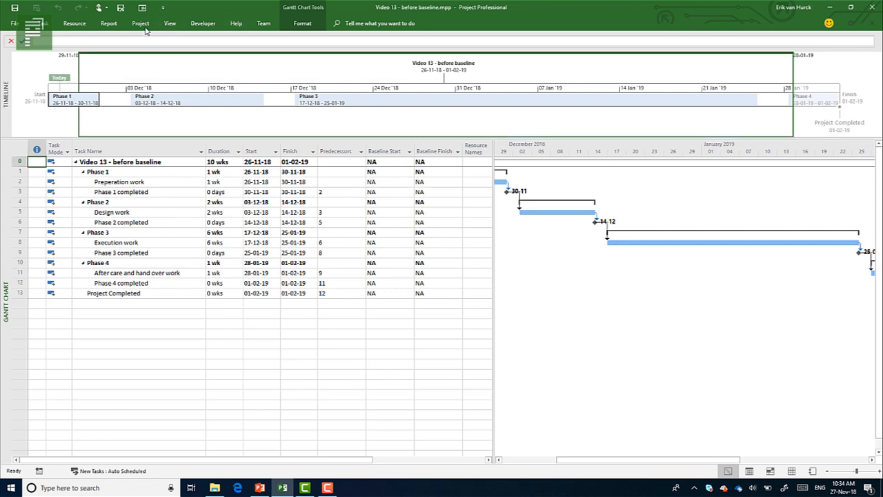
- Save the main Baseline for the entire project, filling every baseline start and finish
click(140, 23)
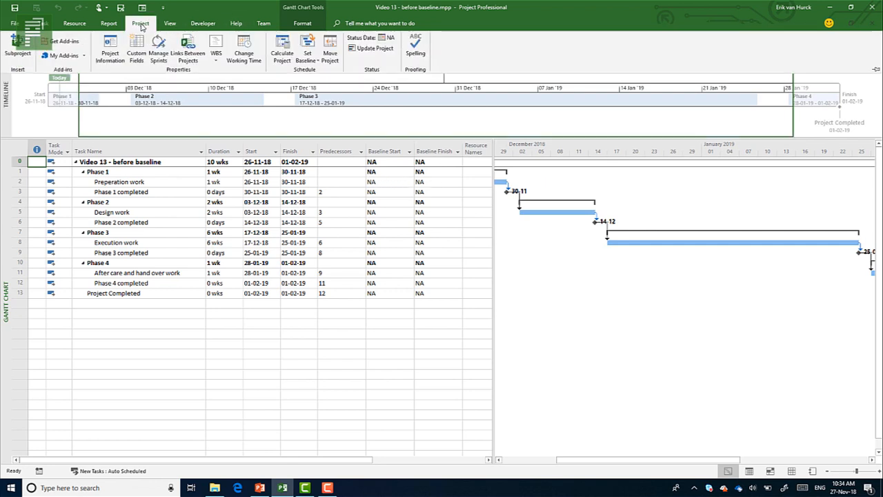
click(307, 48)
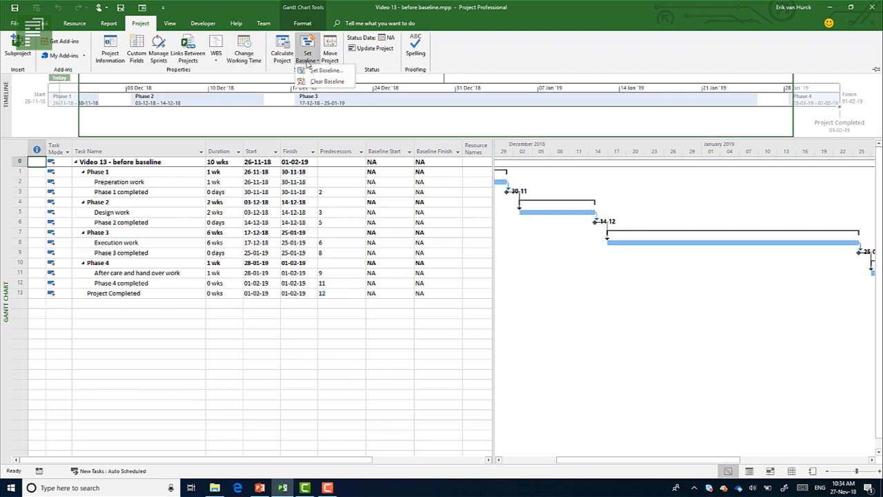
mouse_move(324, 69)
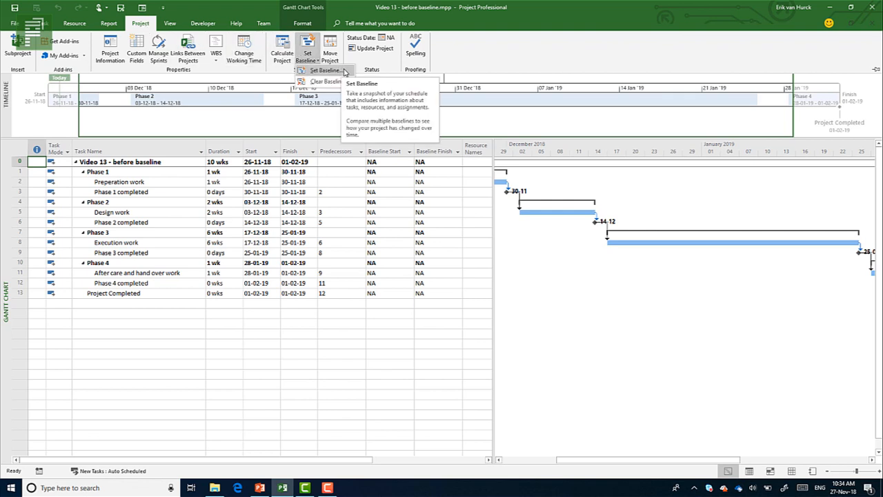
click(324, 70)
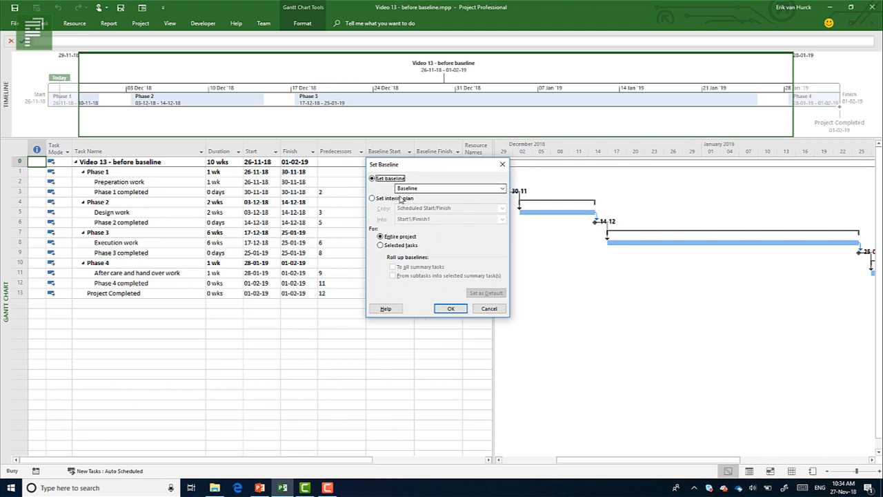
click(501, 188)
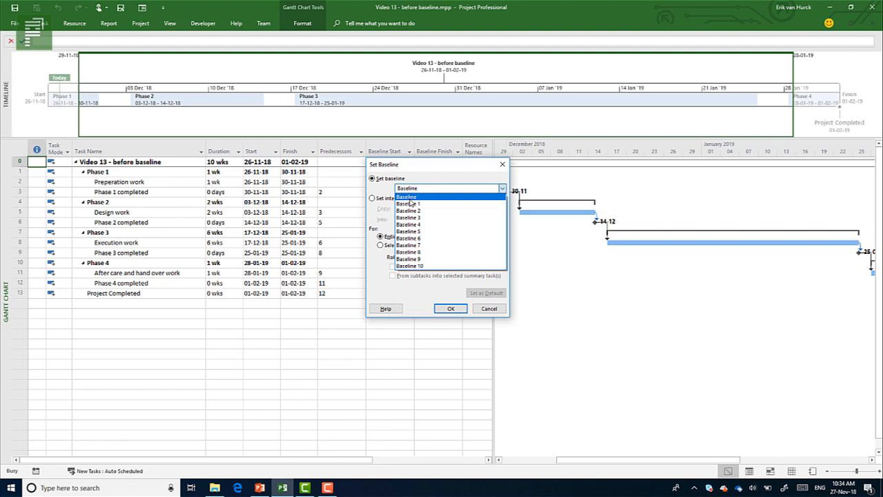
click(407, 196)
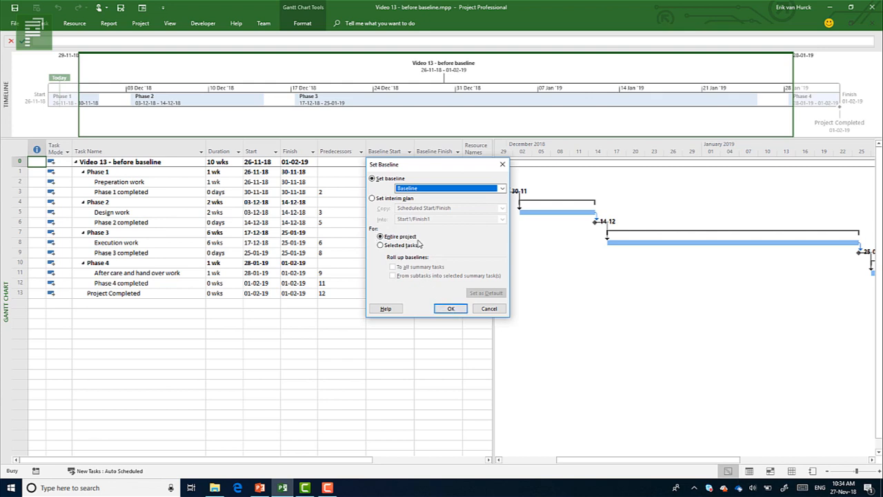
click(451, 308)
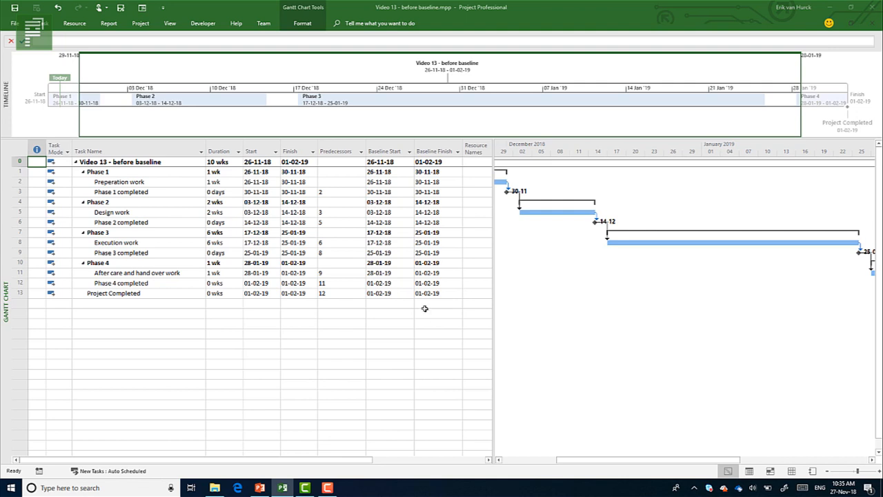
mouse_move(400, 296)
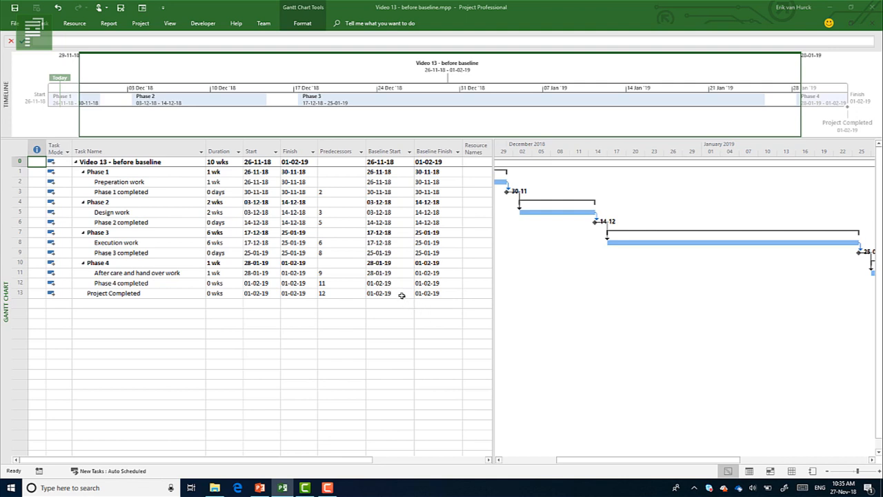
click(257, 182)
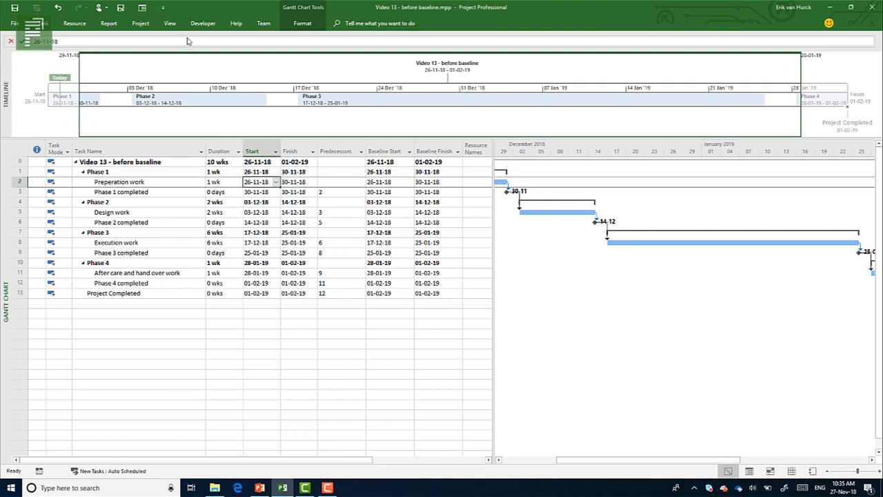
- Change the project start date in Project Information to 07-01-19
click(140, 23)
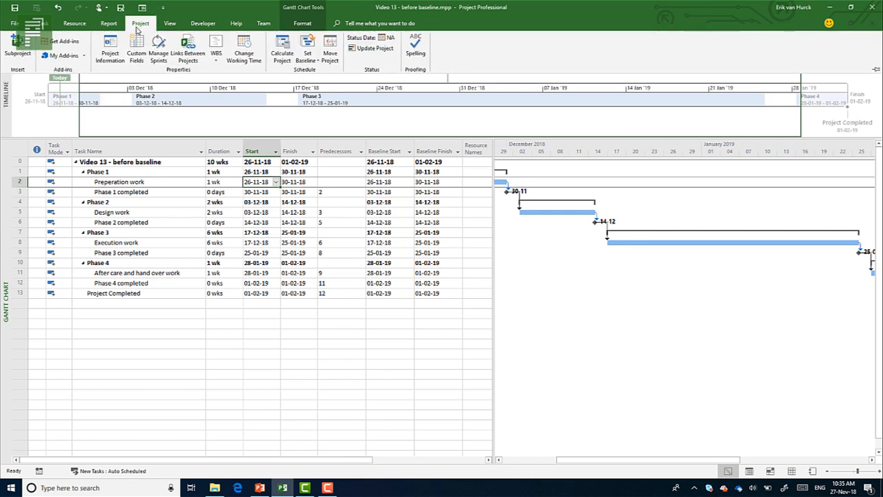
click(110, 49)
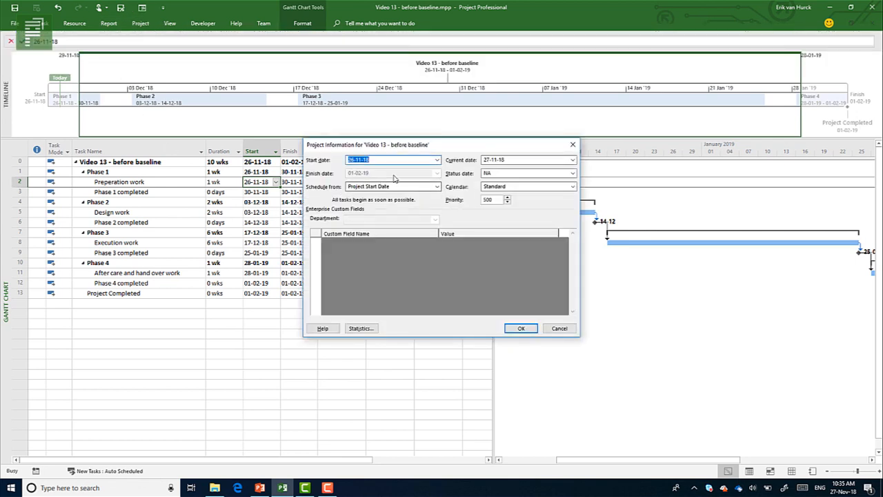
click(436, 160)
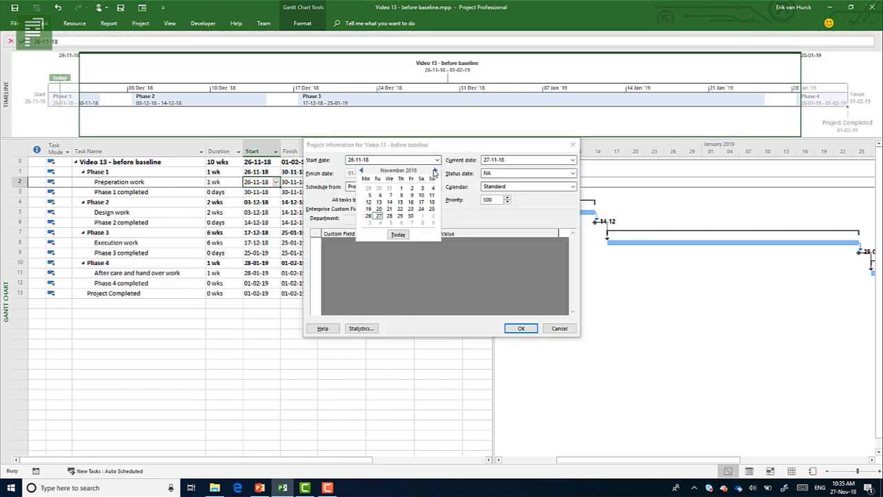
click(434, 170)
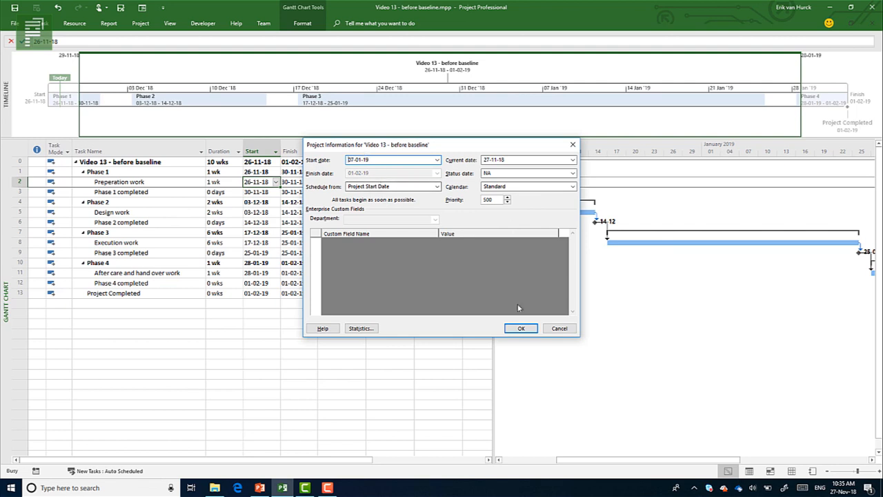
click(521, 327)
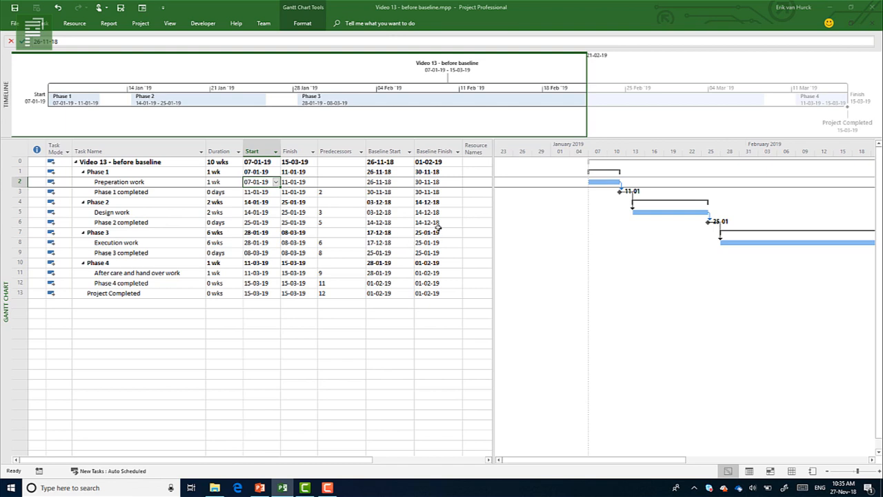
- Hide the Baseline Finish column and switch to the Tracking Gantt view
right_click(434, 151)
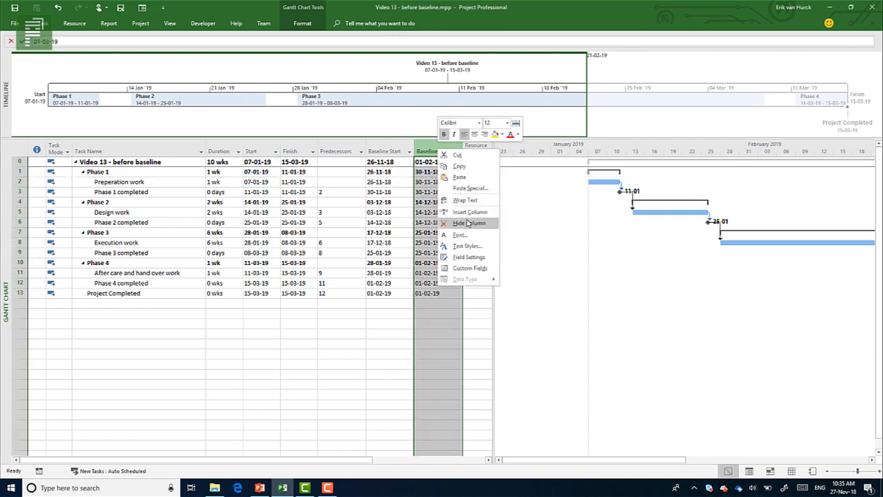
click(469, 222)
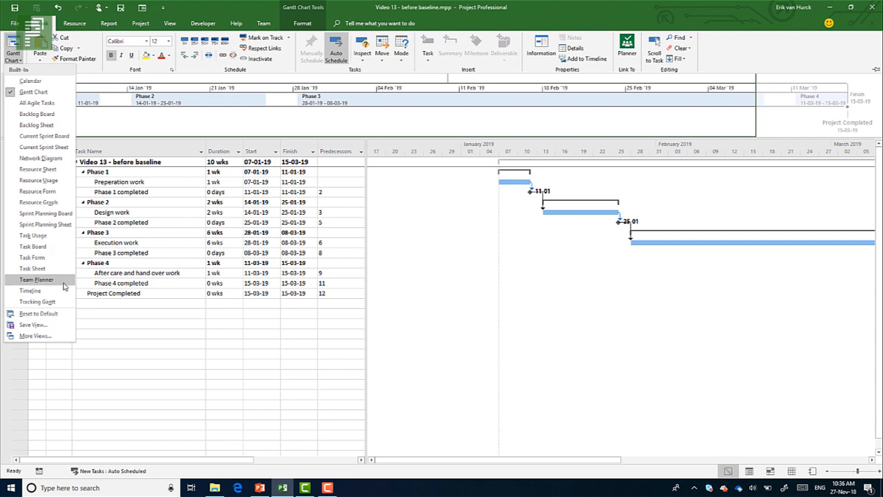
mouse_move(38, 302)
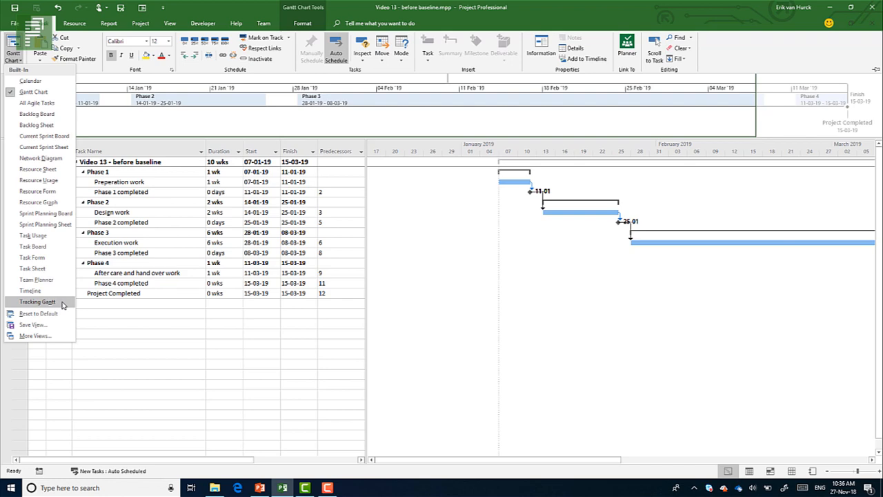
click(37, 301)
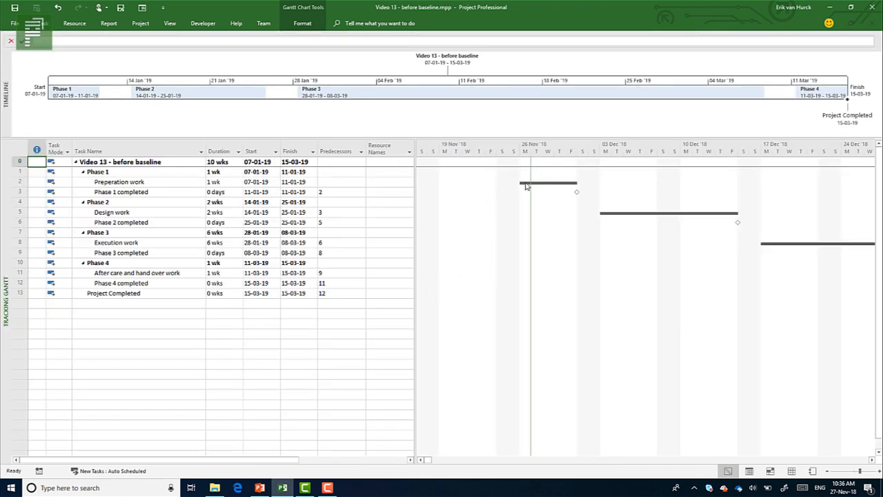
mouse_move(544, 187)
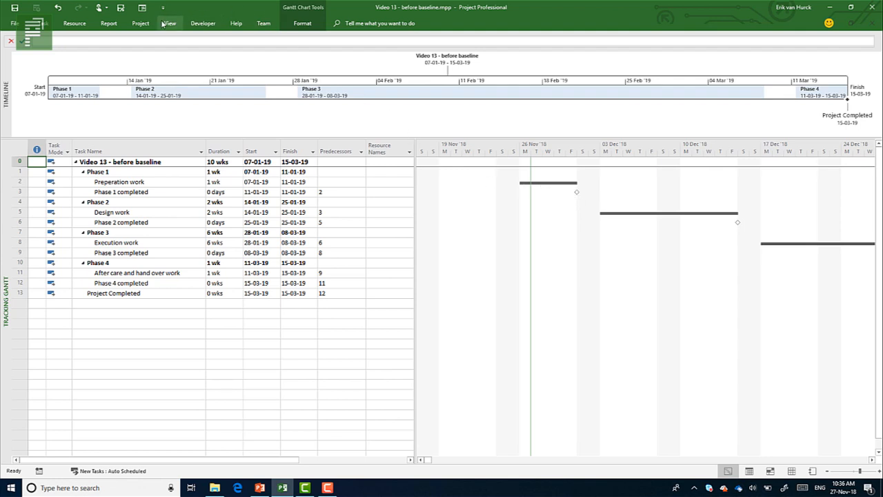
click(169, 23)
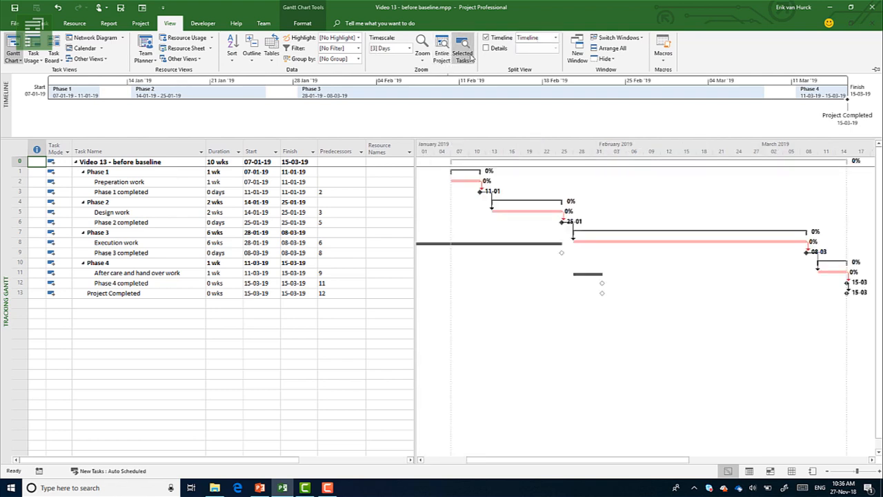
mouse_move(771, 460)
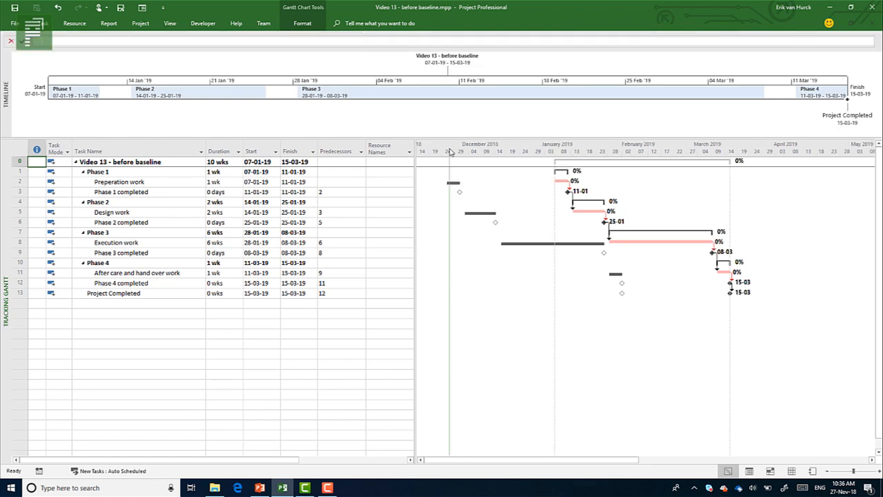
mouse_move(450, 167)
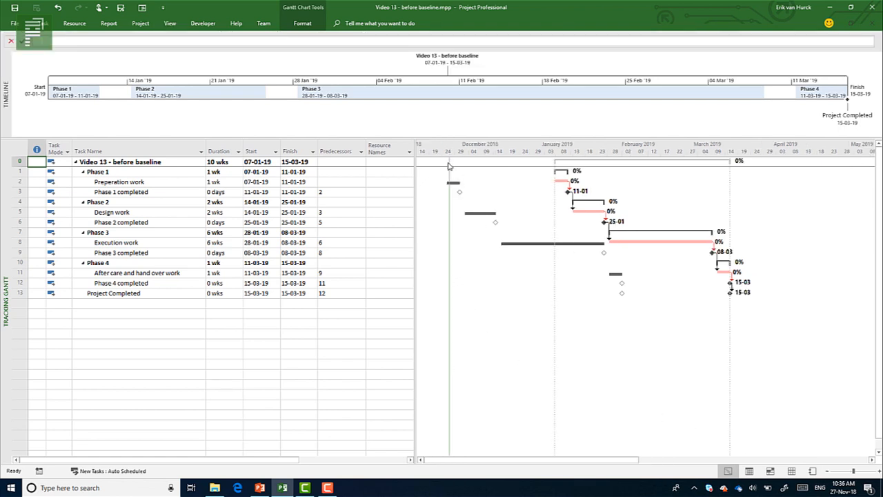
mouse_move(455, 191)
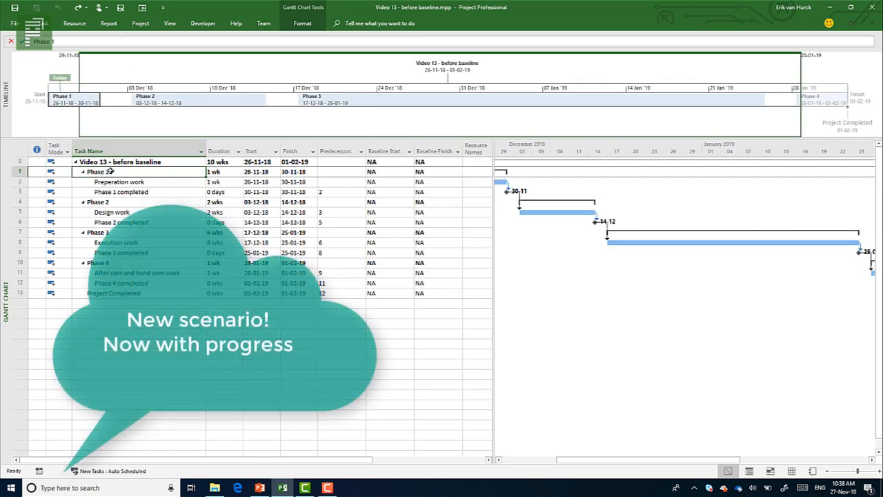
- Mark Phase 1 as 100% complete
right_click(96, 171)
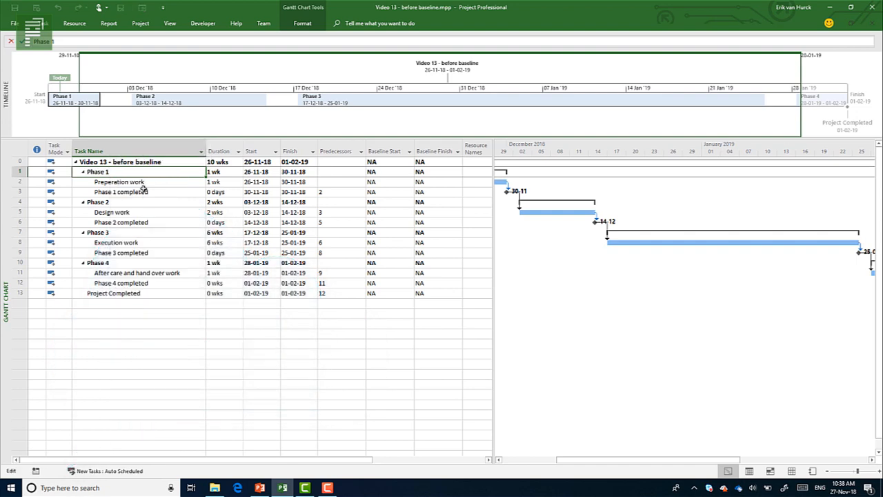
right_click(96, 171)
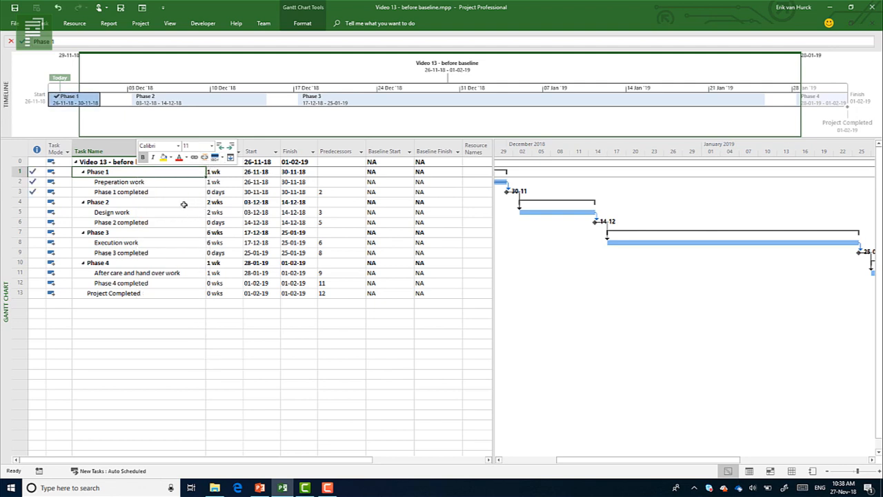
mouse_move(160, 283)
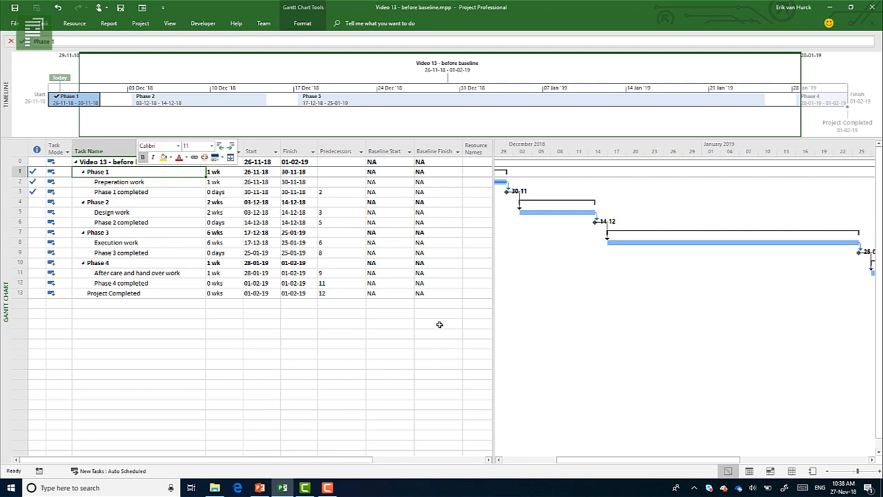
click(342, 202)
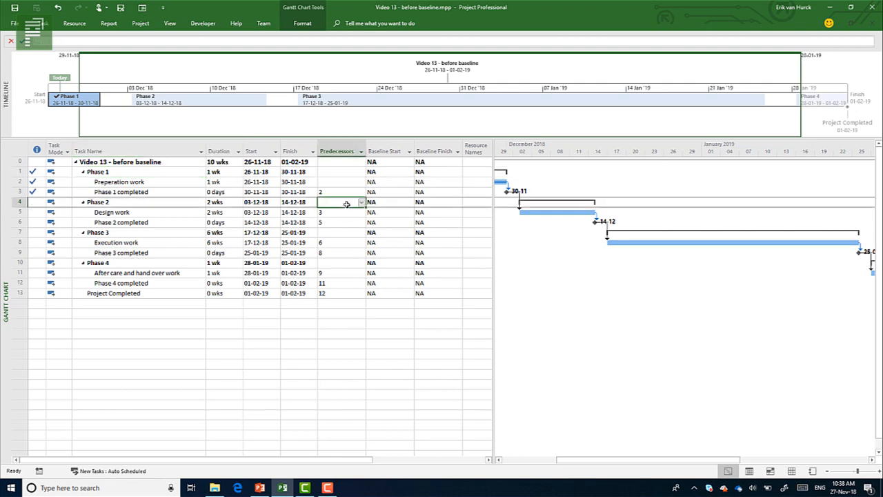
- Save a baseline for the entire project
click(140, 23)
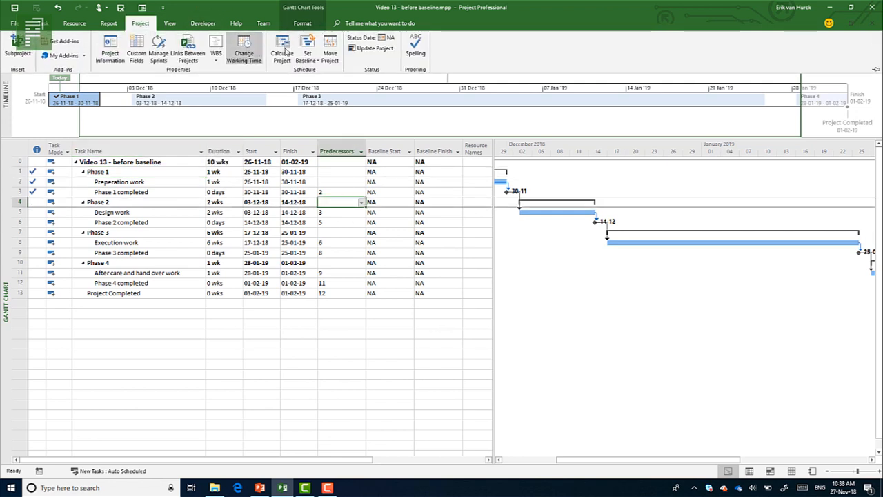
click(307, 52)
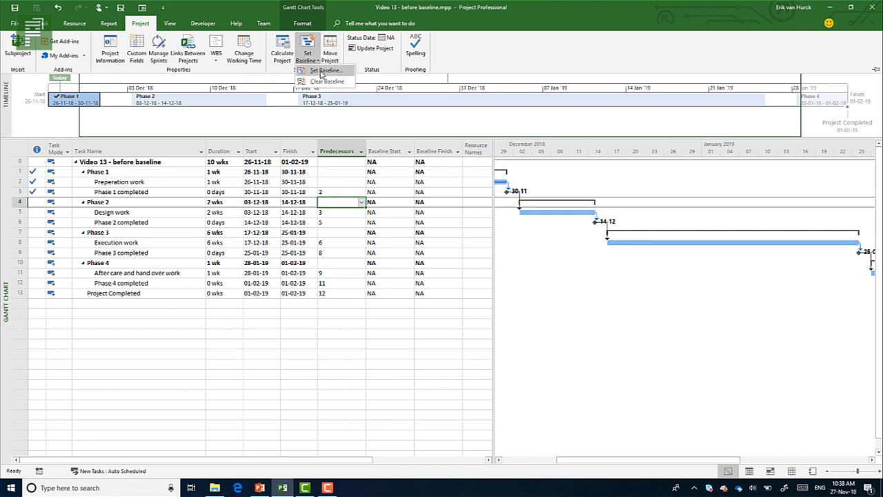
click(325, 69)
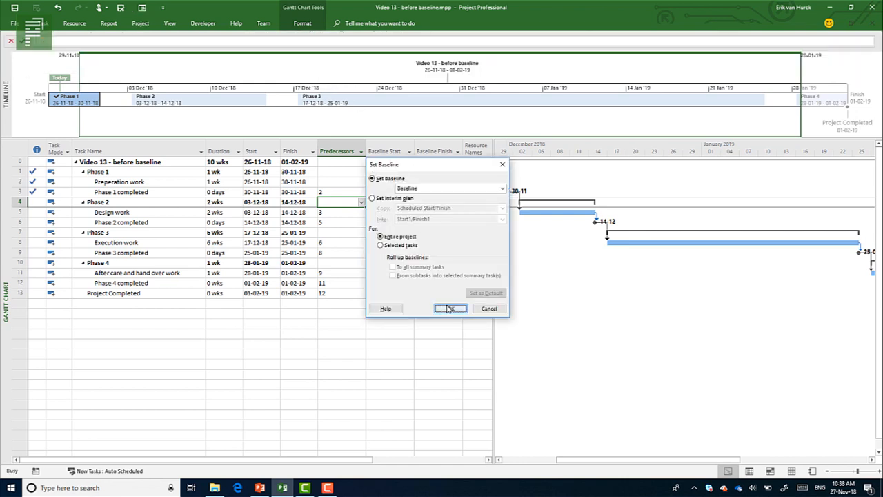
click(450, 309)
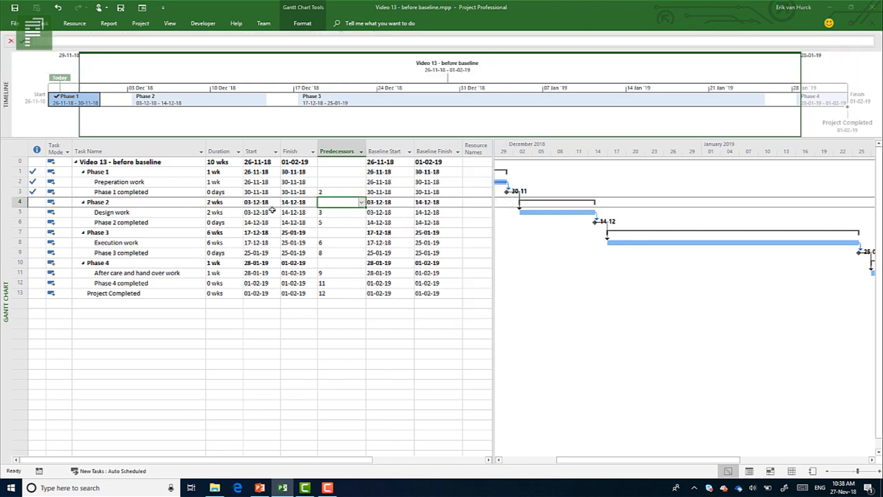
- Set Design work's start to 07-01-19, moving the task while keeping its link
click(257, 212)
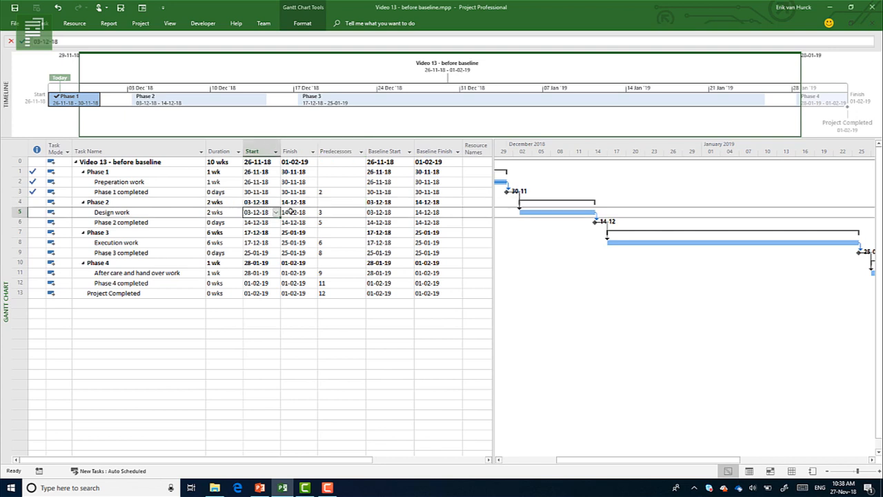
click(275, 212)
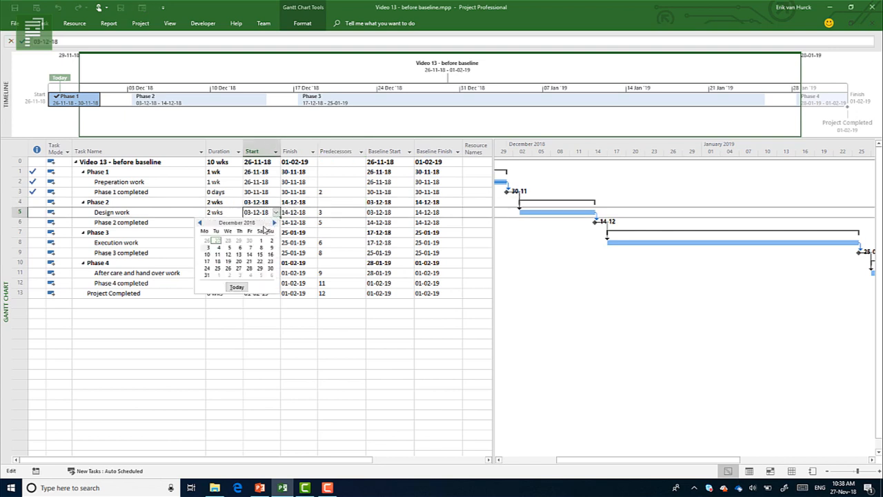
click(274, 222)
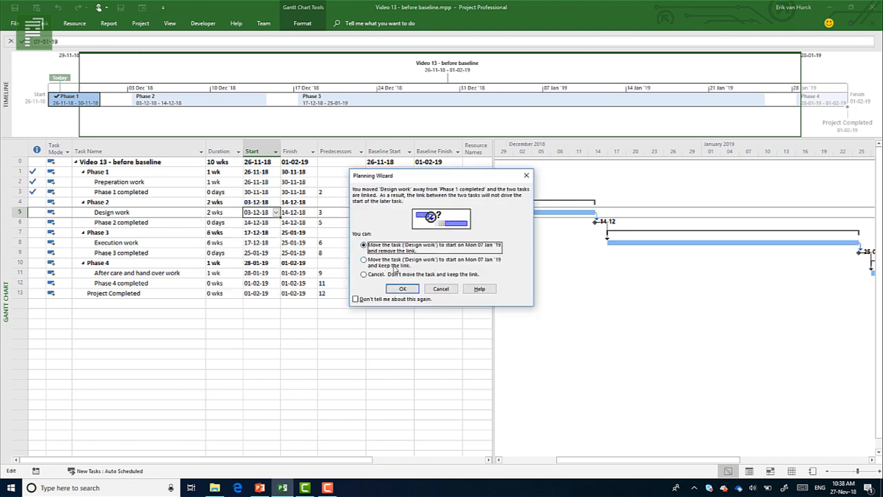
mouse_move(403, 267)
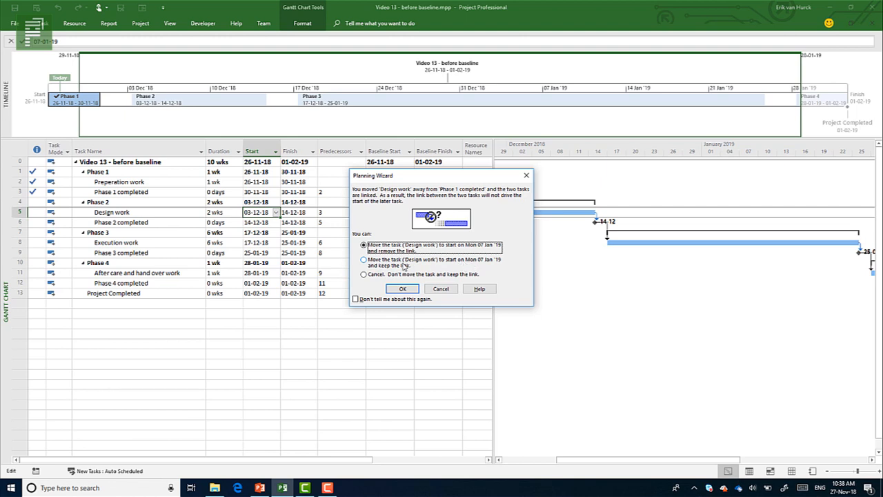
click(365, 260)
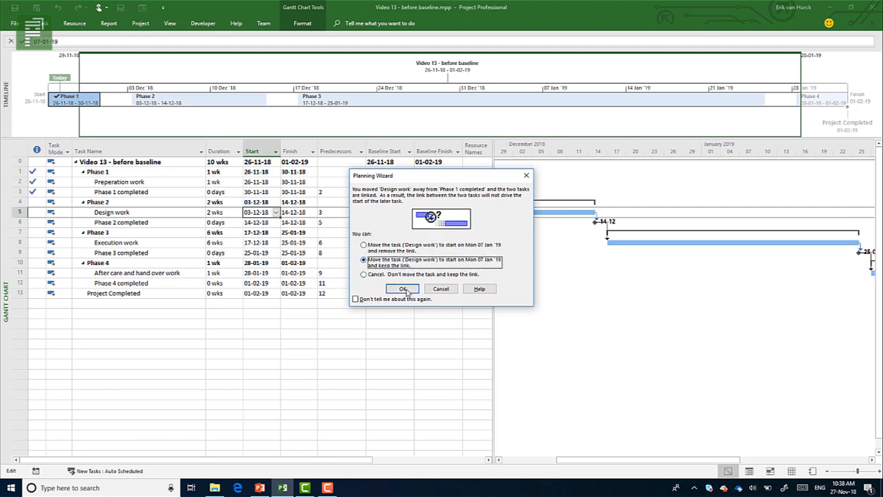
click(402, 288)
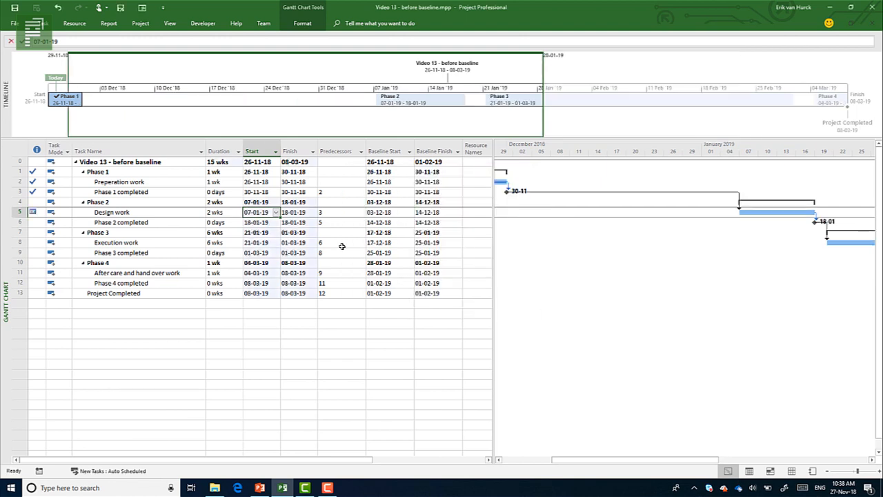
click(111, 211)
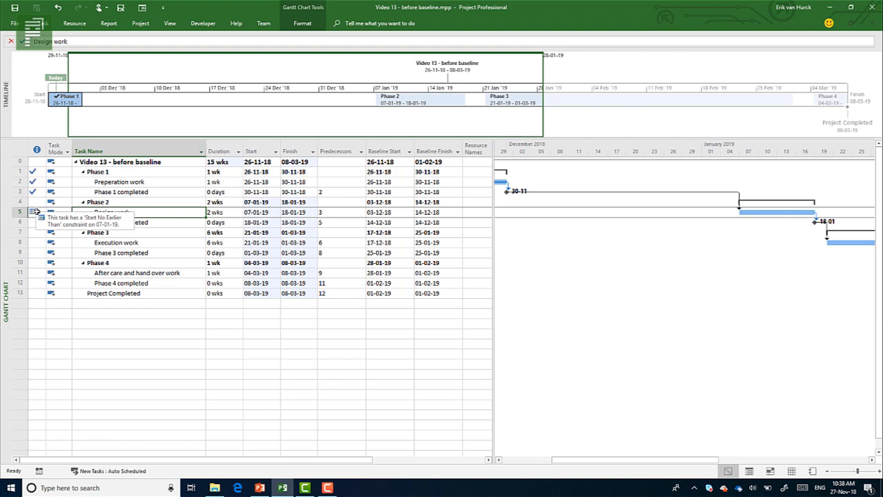
mouse_move(65, 212)
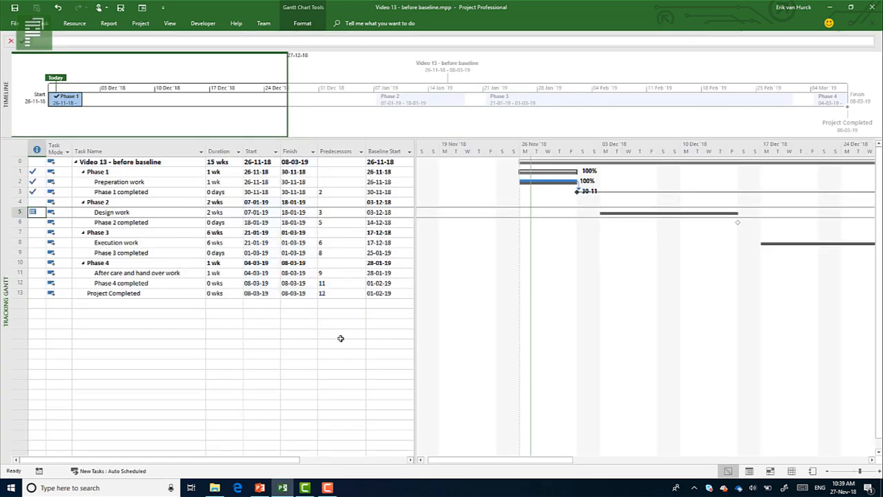
mouse_move(545, 180)
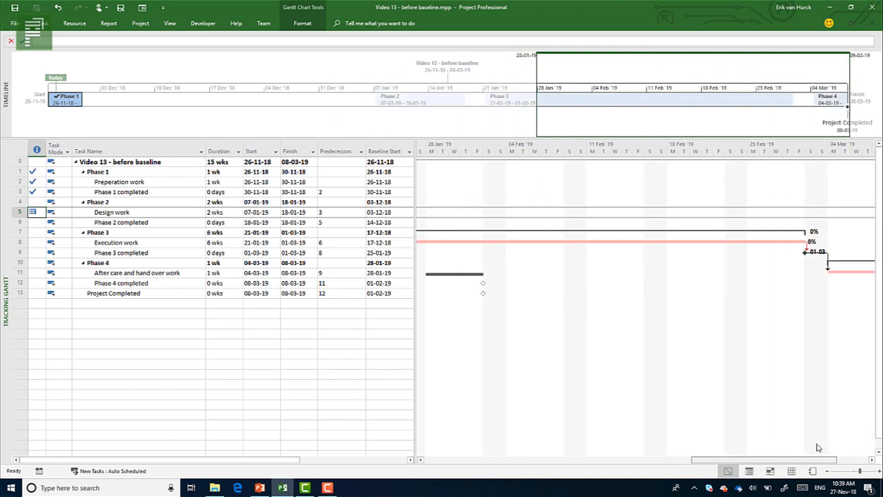
- Scroll the Tracking Gantt chart right to review progress against the grey baseline bars
scroll(right, 3)
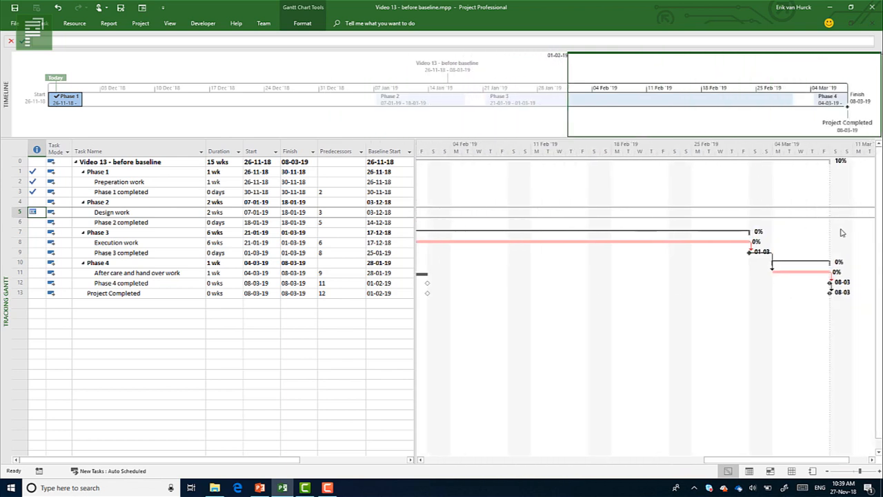